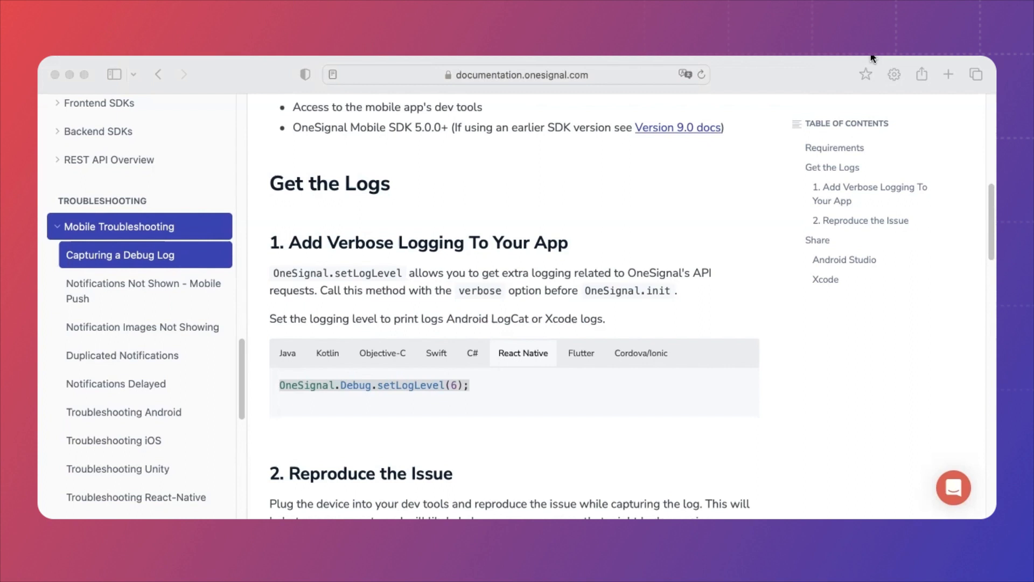
mouse_move(424, 251)
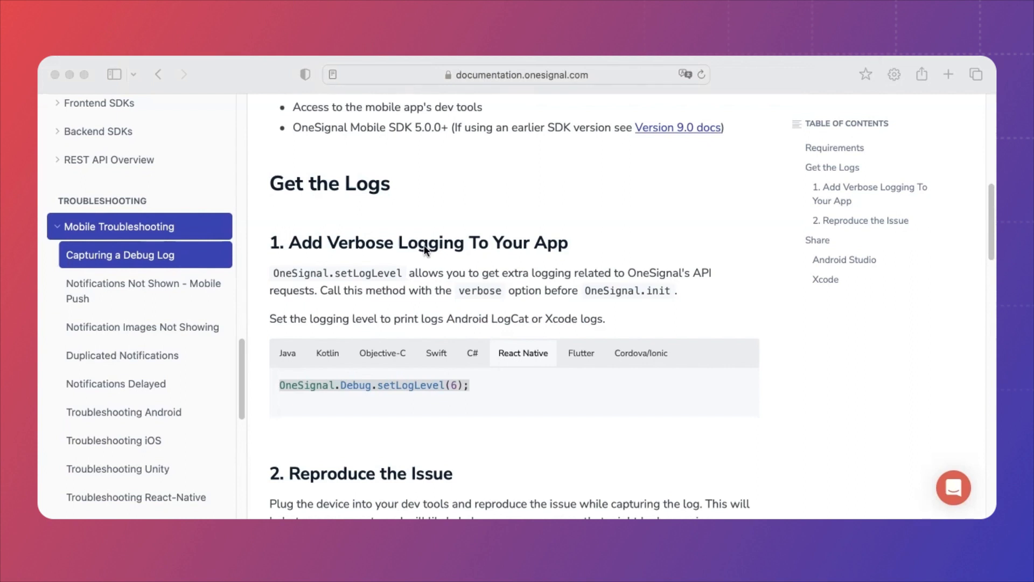
mouse_move(427, 251)
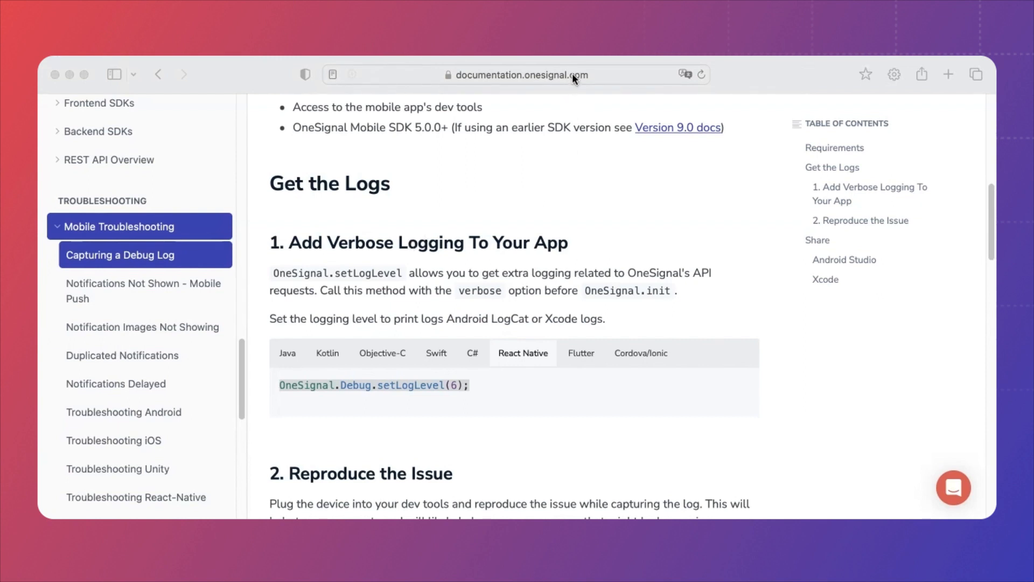
Step: Run the Ionic app on the iPhone so OneSignal verbose output fills the Xcode console
left_click(519, 74)
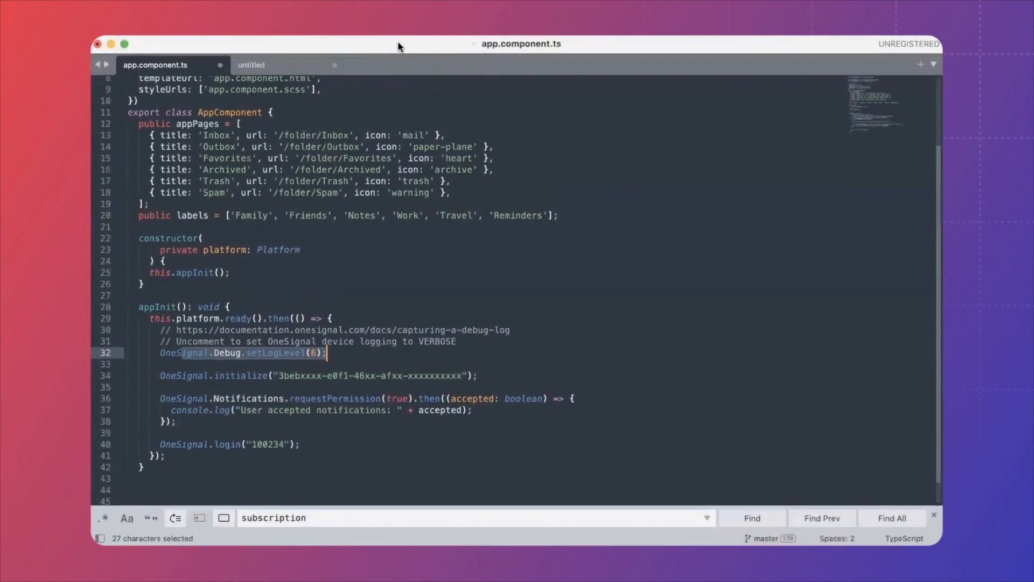
mouse_move(365, 301)
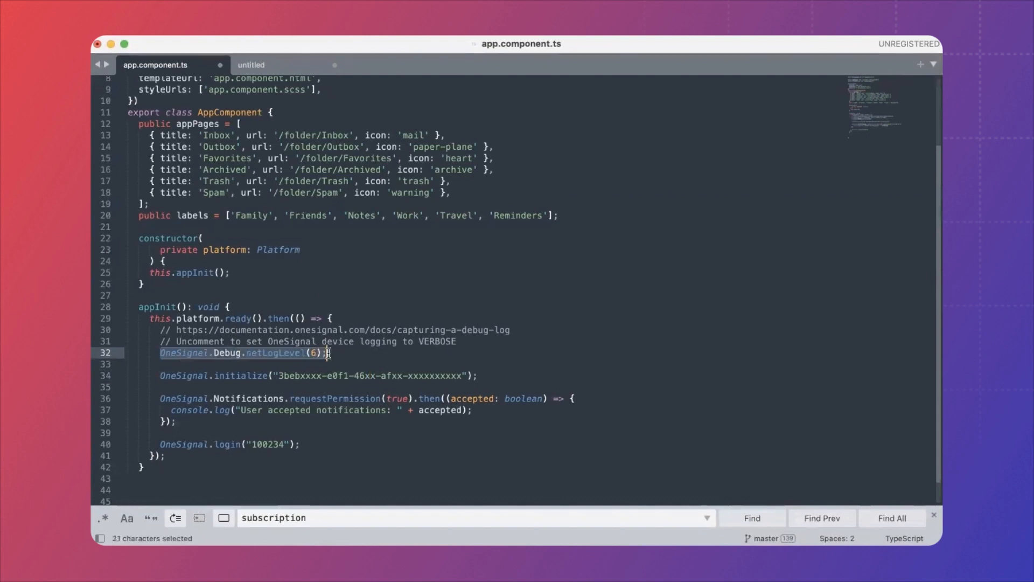
left_click(277, 376)
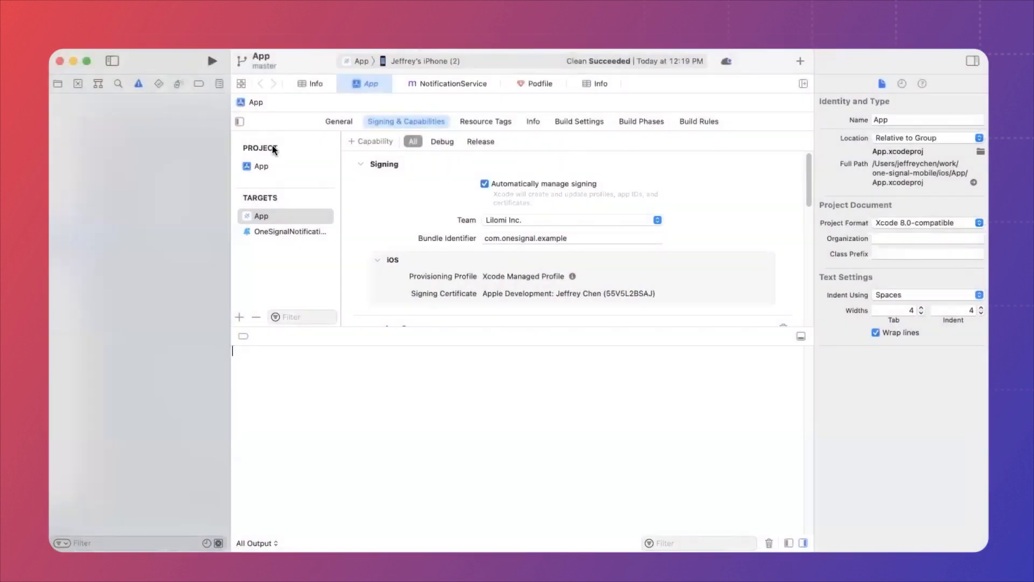
mouse_move(600, 71)
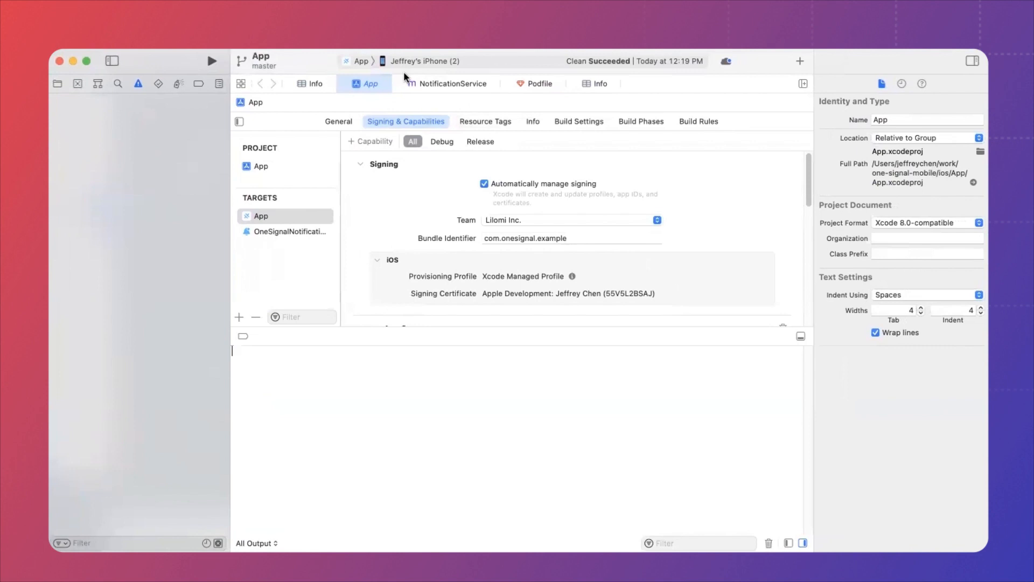
mouse_move(462, 61)
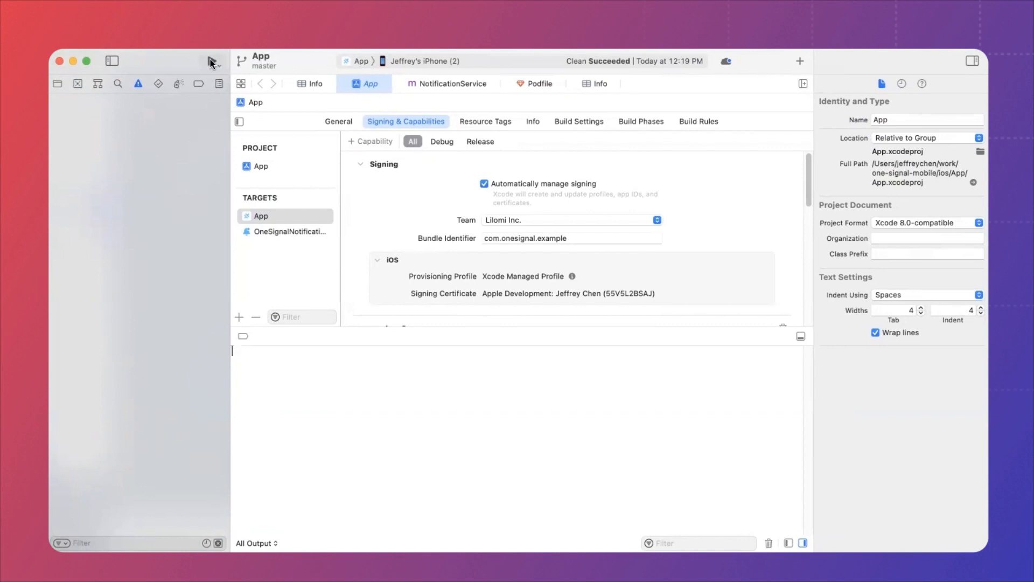
left_click(212, 60)
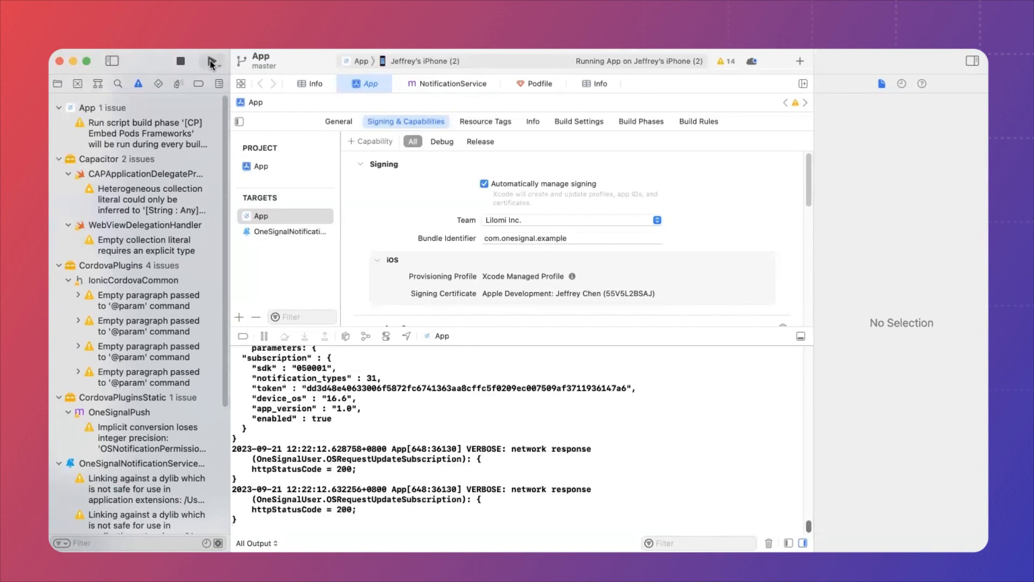
Step: Select the whole console log and copy it to the clipboard
left_click(211, 60)
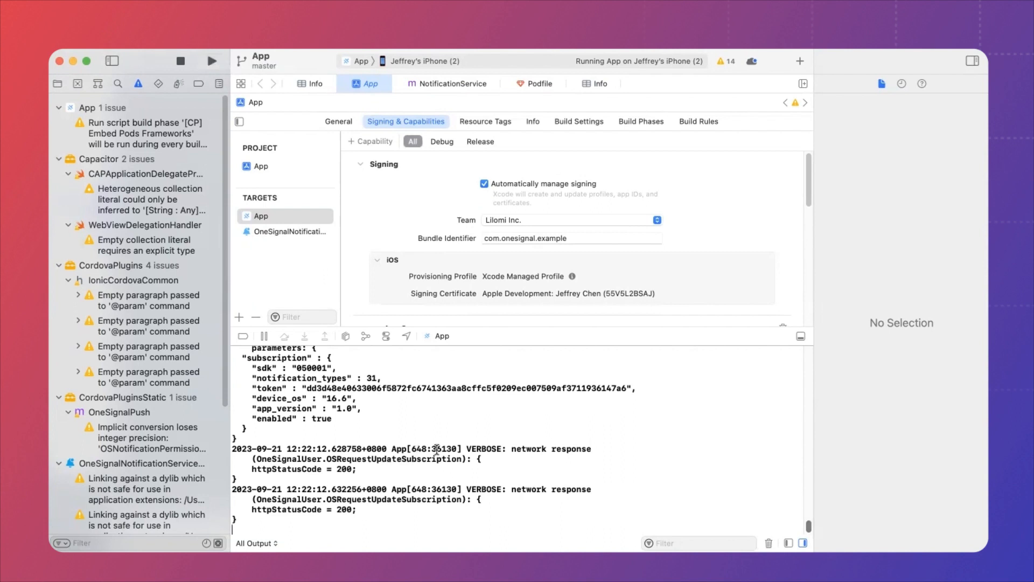
type("cription")
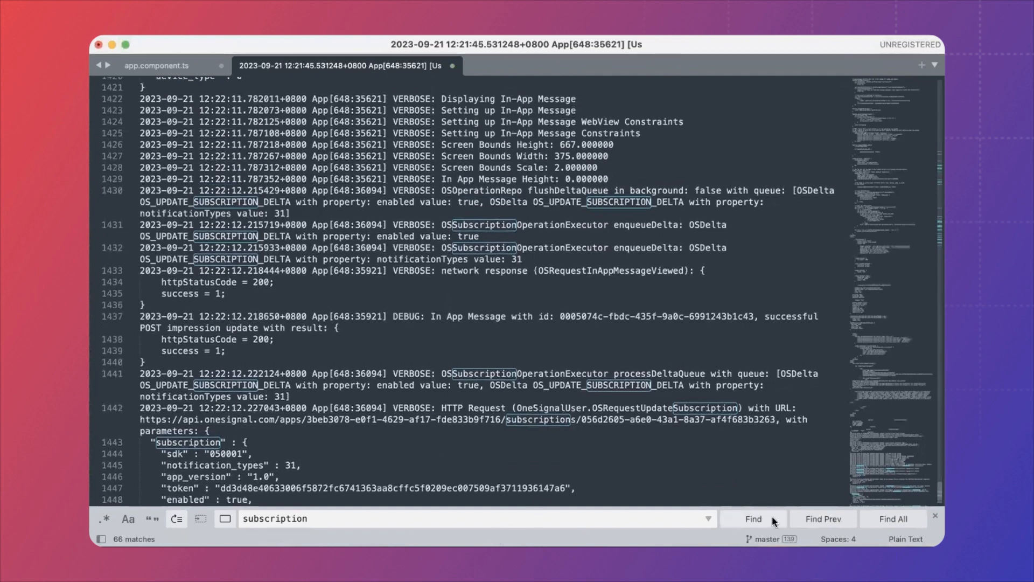
Step: Step through the 'subscription' matches in the pasted log to the iOSPush create-user request
left_click(753, 519)
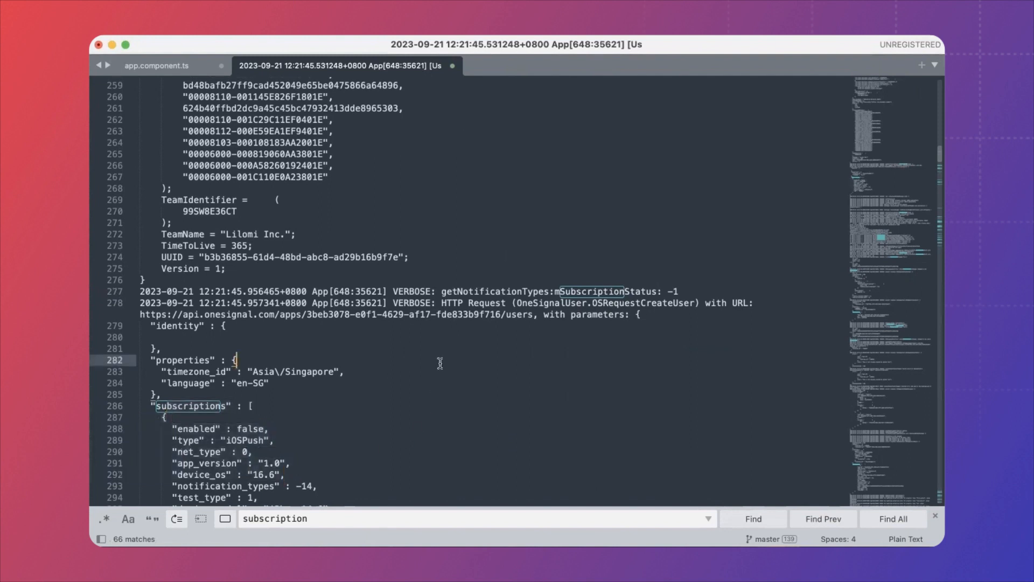
mouse_move(443, 360)
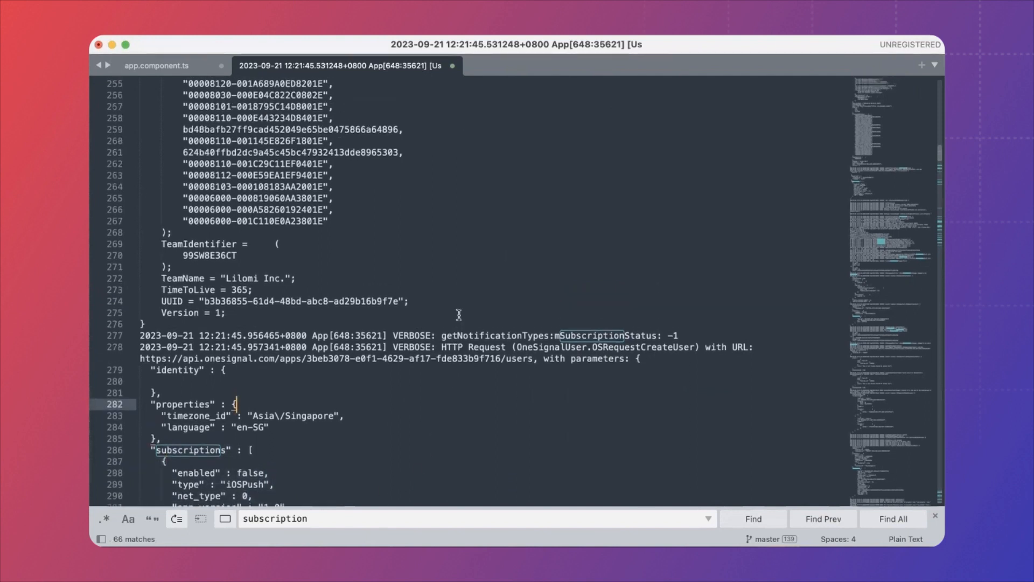
scroll("down", 3)
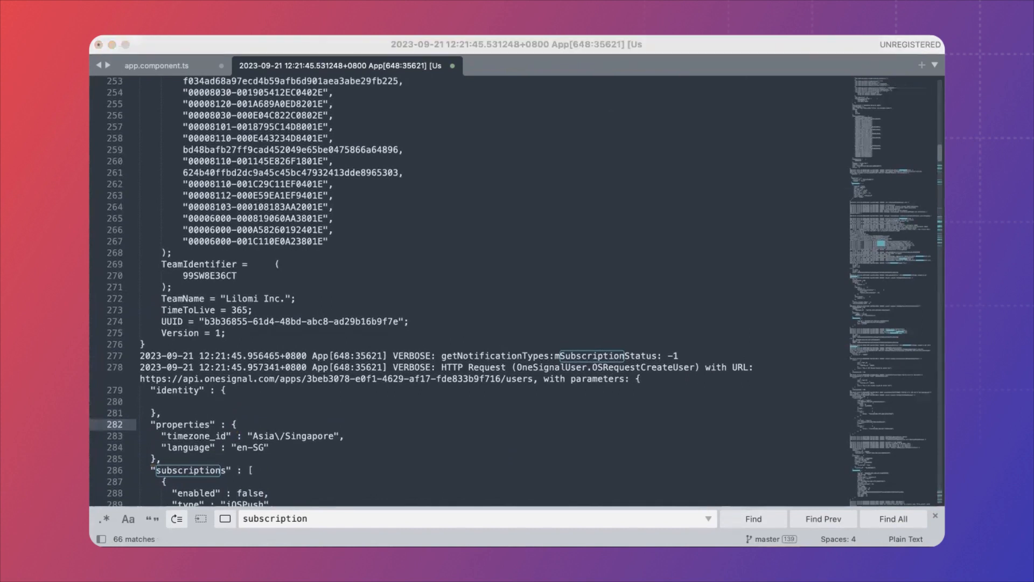